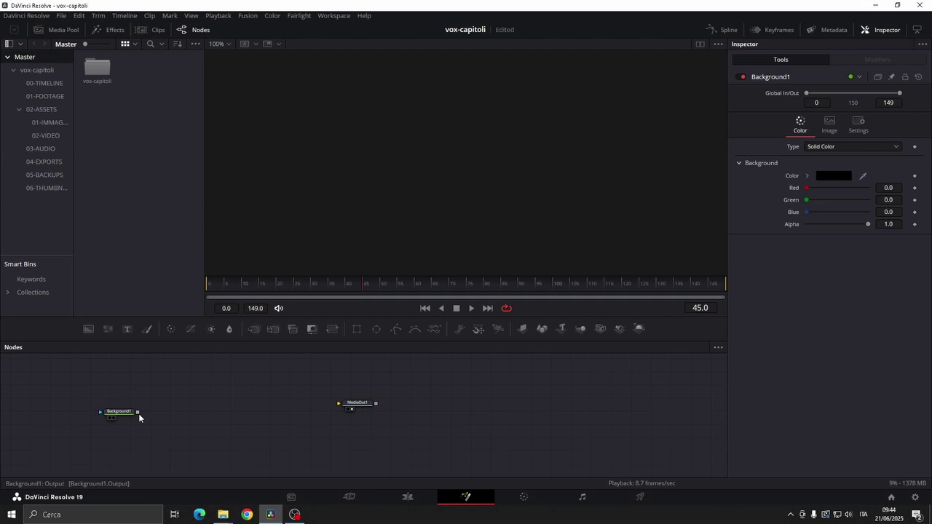
Merge a Text+ node over Background1 listing the seven topic words in Georgia Regular with adjusted tracking.
{"action": "left_click_drag", "start_coordinate": [136, 411], "coordinate": [379, 412]}
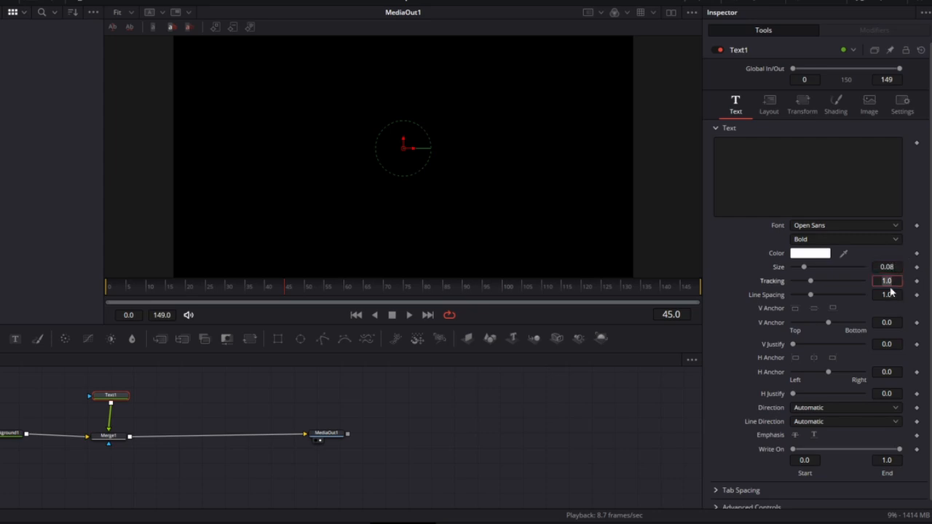
{"action": "left_click", "coordinate": [844, 224]}
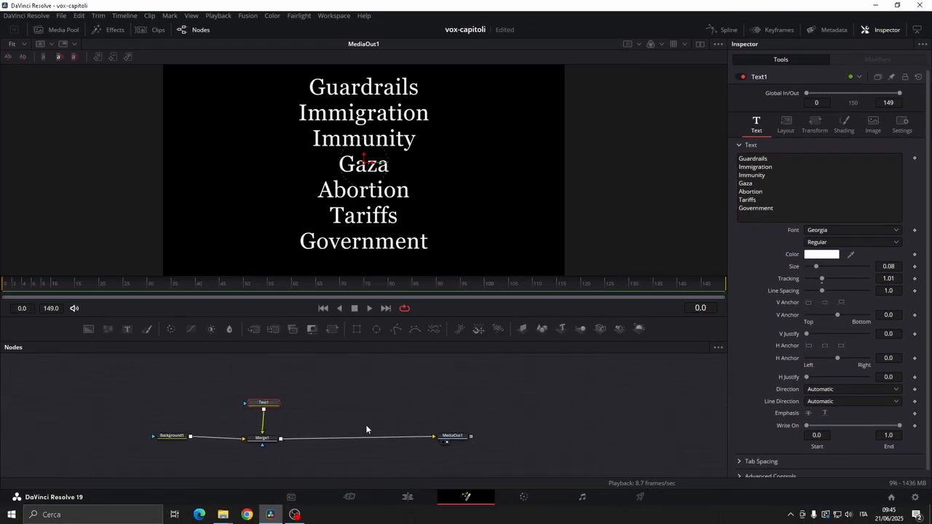
Lower Background1 alpha and use a white background mask to isolate the centre word Gaza.
{"action": "left_click", "coordinate": [355, 329]}
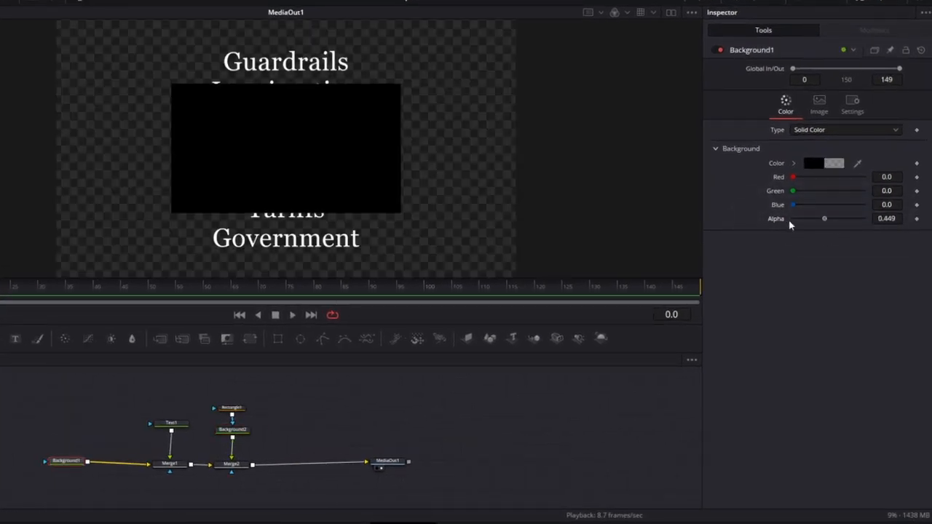
{"action": "left_click", "coordinate": [231, 430]}
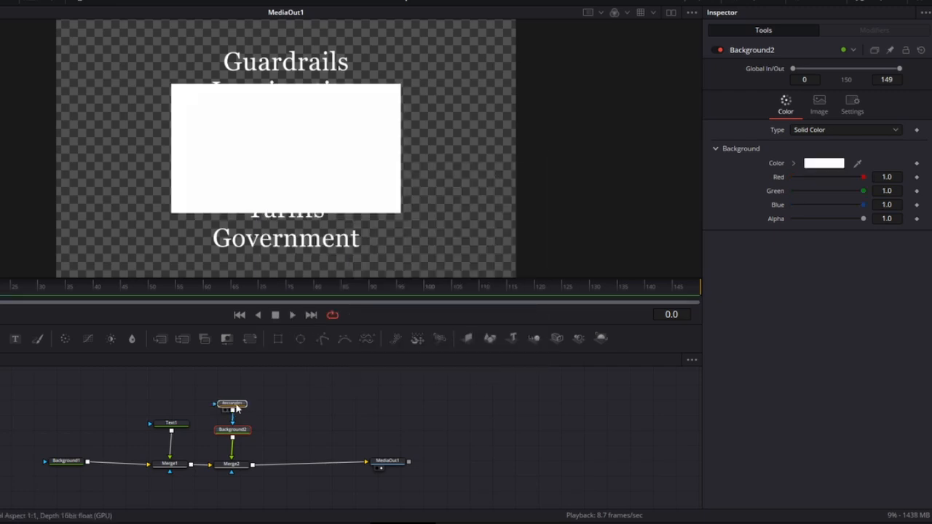
{"action": "left_click", "coordinate": [230, 403]}
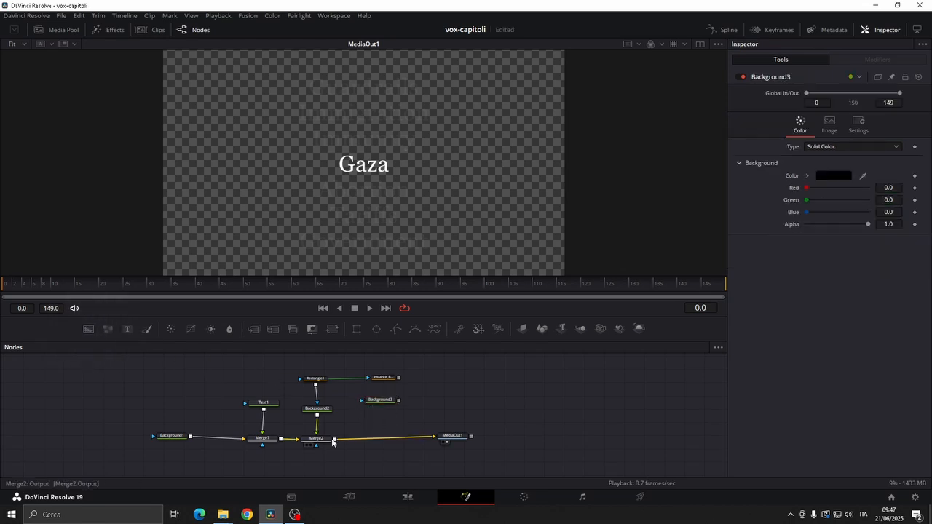
Merge a non-solid rectangle-masked background with a border width over the text as Merge4.
{"action": "left_click", "coordinate": [376, 437]}
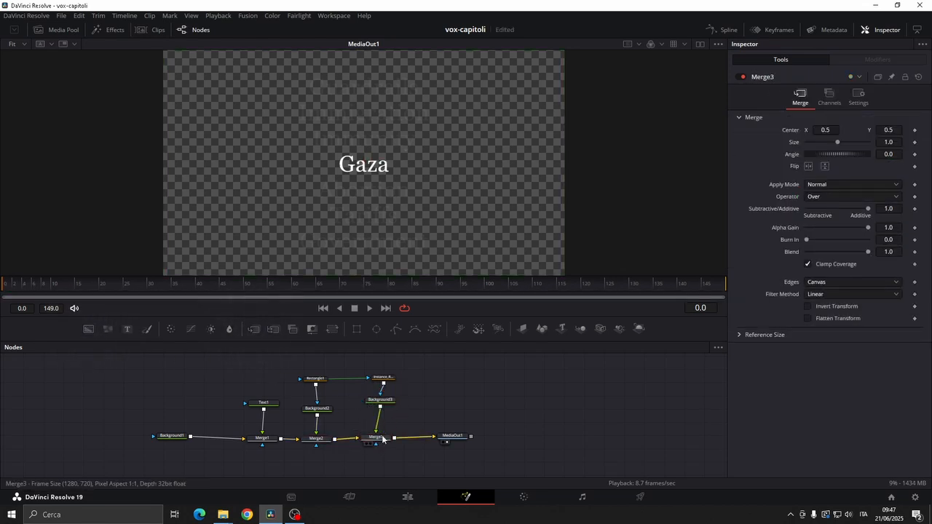
{"action": "left_click", "coordinate": [381, 378]}
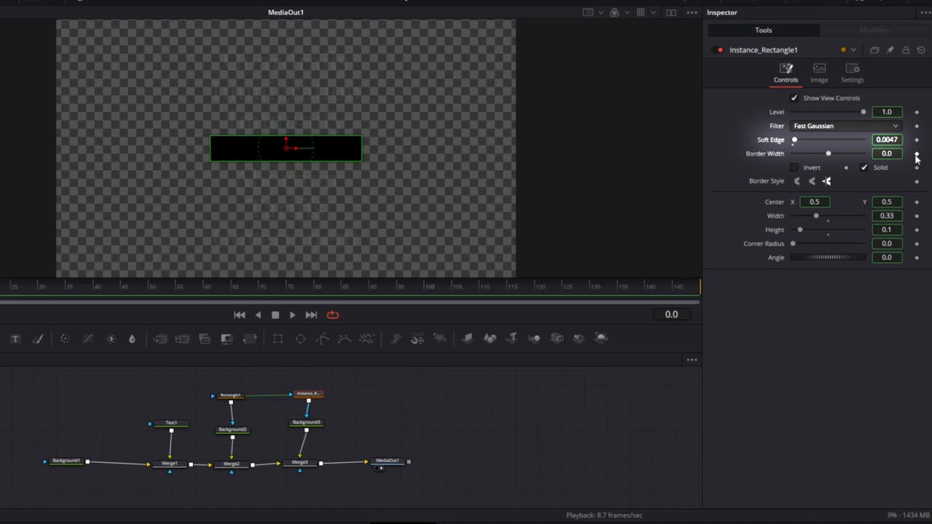
{"action": "right_click", "coordinate": [889, 154]}
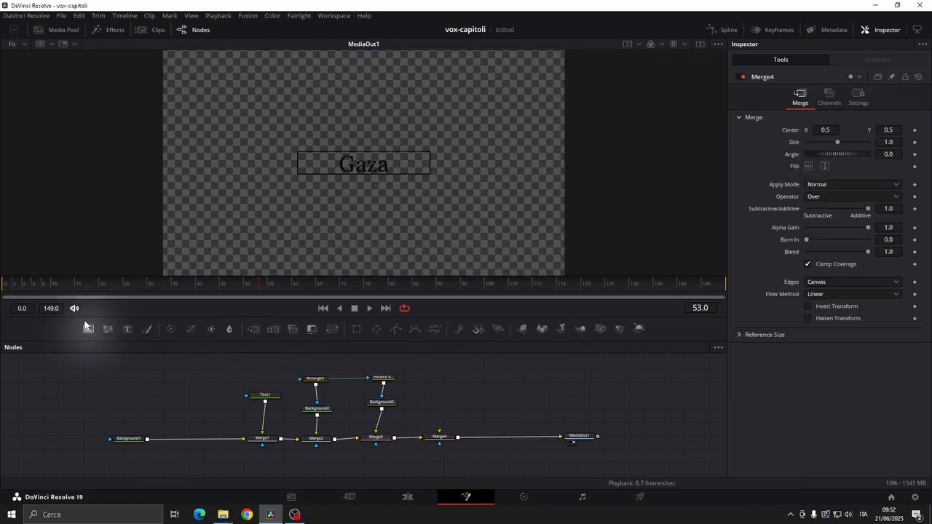
Add a white Background4 connected to Merge4 with its Operator set to Under.
{"action": "left_click", "coordinate": [439, 396]}
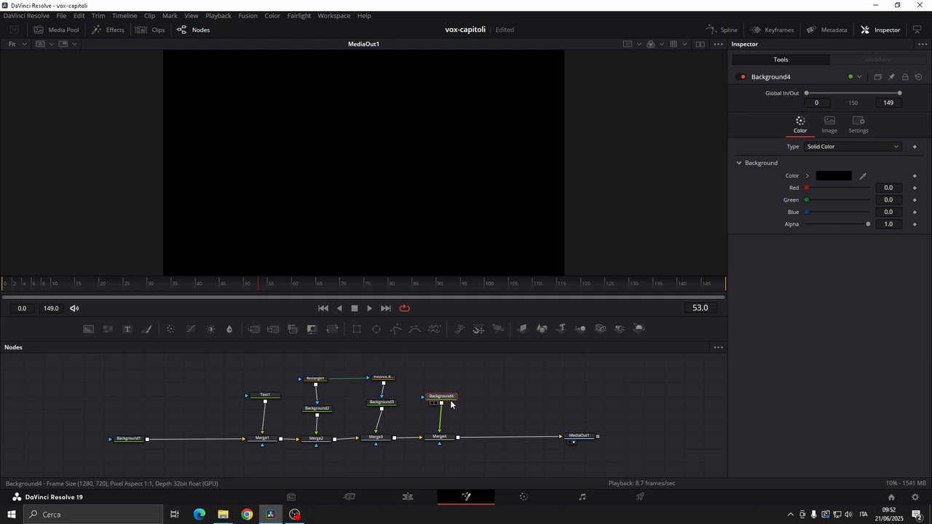
{"action": "left_click", "coordinate": [833, 175]}
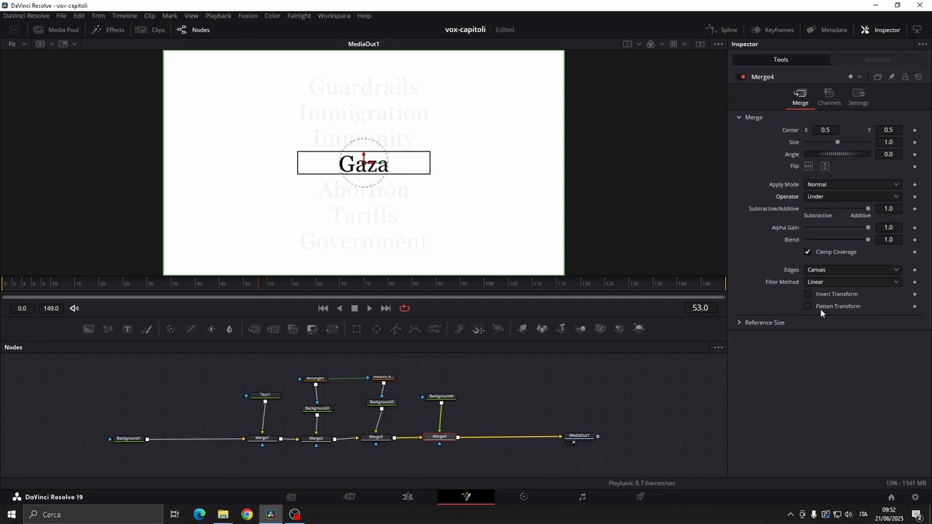
Add a Paint tool and draw a yellow polyline stroke at 0.8 opacity over Gaza.
{"action": "key", "text": "shift+space"}
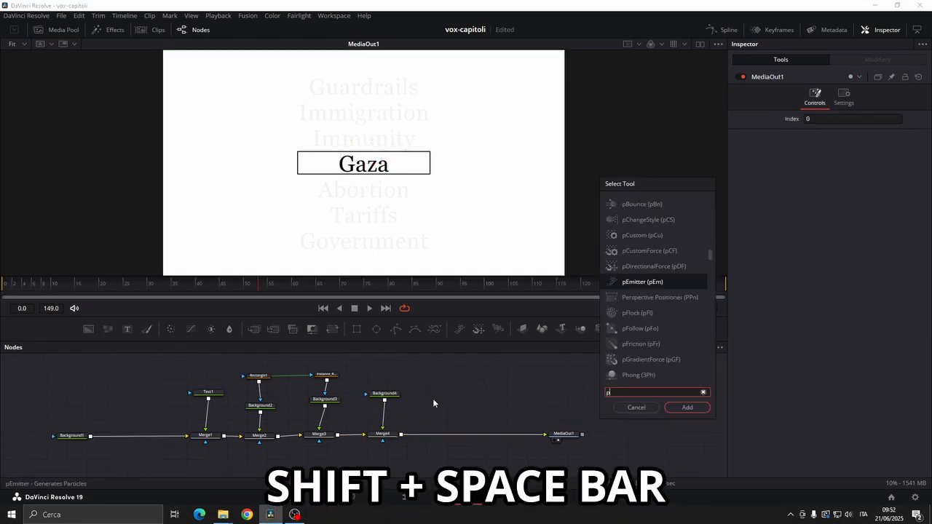
{"action": "type", "text": "Paint"}
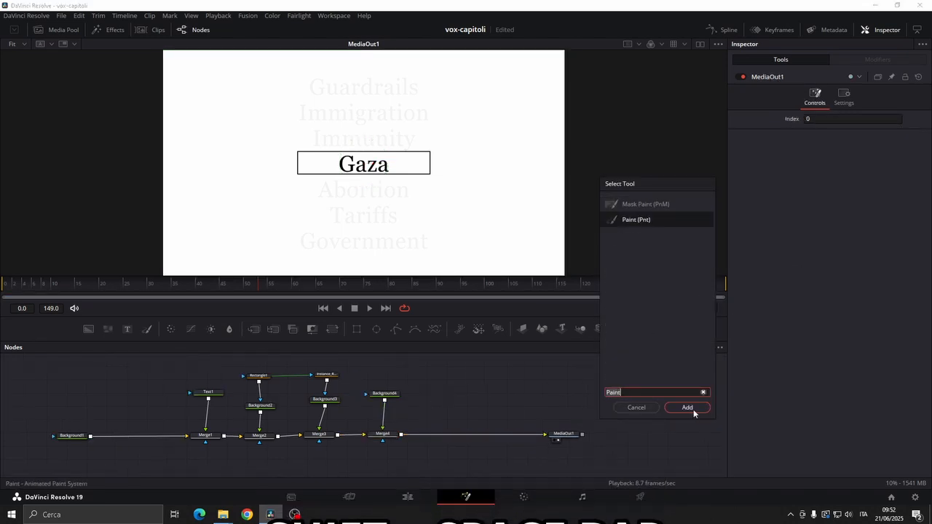
{"action": "left_click", "coordinate": [687, 408]}
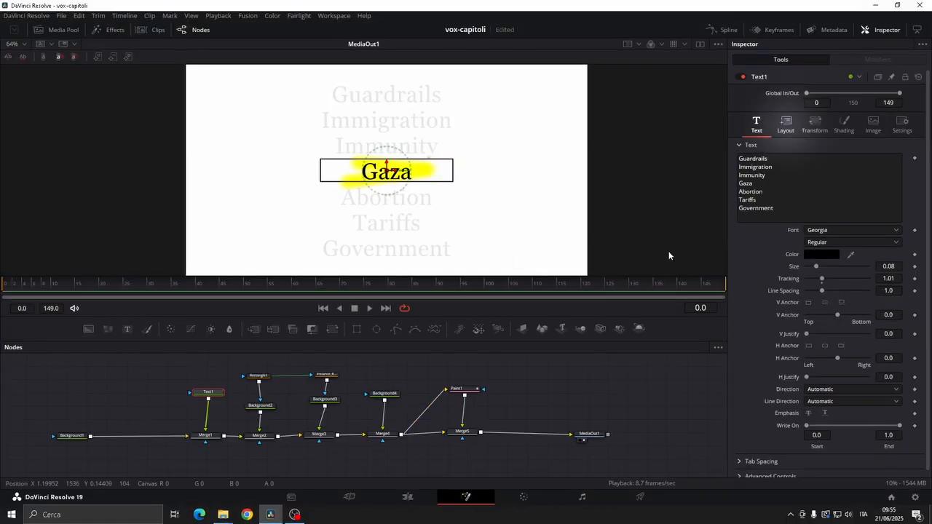
Keyframe Text1 Center Y from start to scrolled position and Rectangle1 Width from small to 0.33.
{"action": "left_click", "coordinate": [784, 119]}
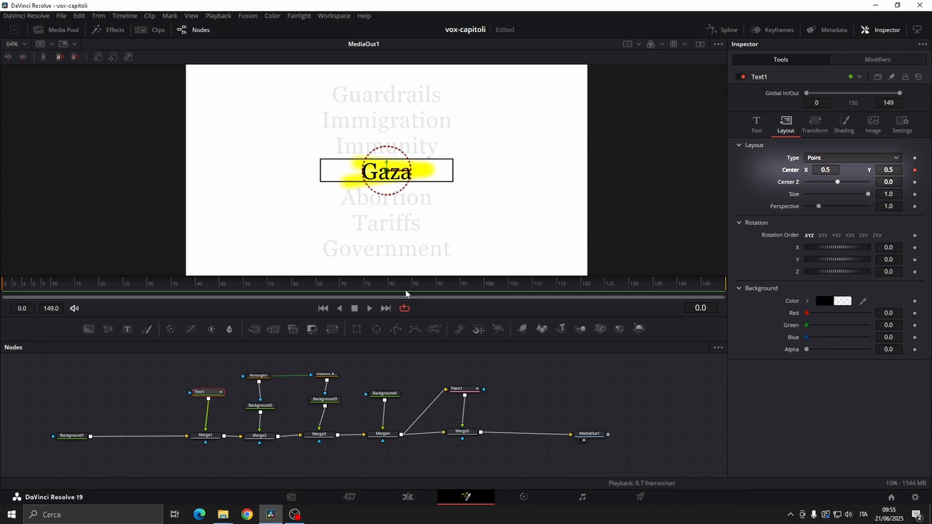
{"action": "left_click", "coordinate": [99, 283]}
{"action": "type", "text": "0.727"}
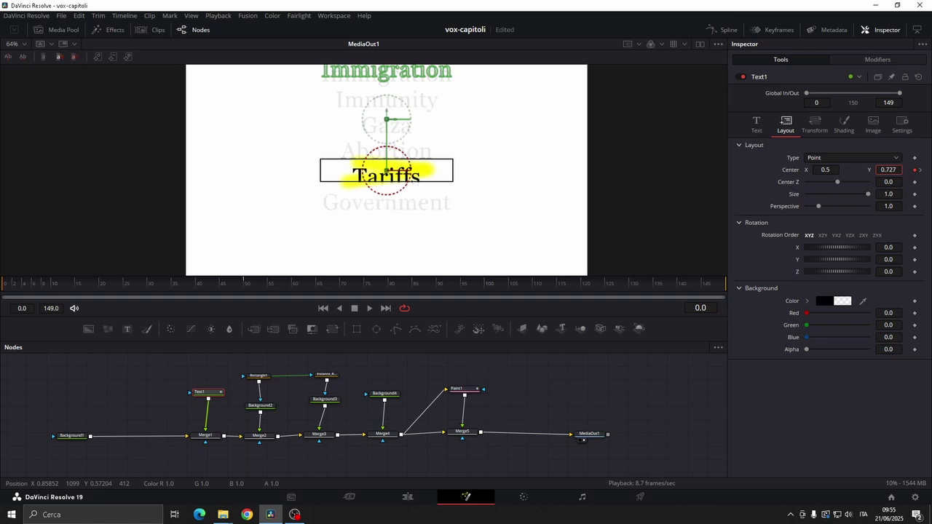
{"action": "left_click", "coordinate": [257, 376]}
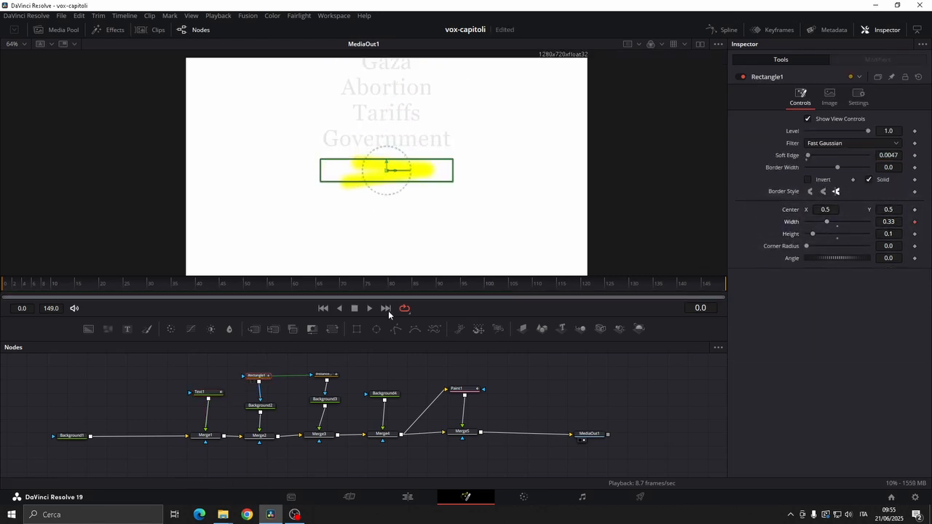
{"action": "left_click", "coordinate": [247, 283]}
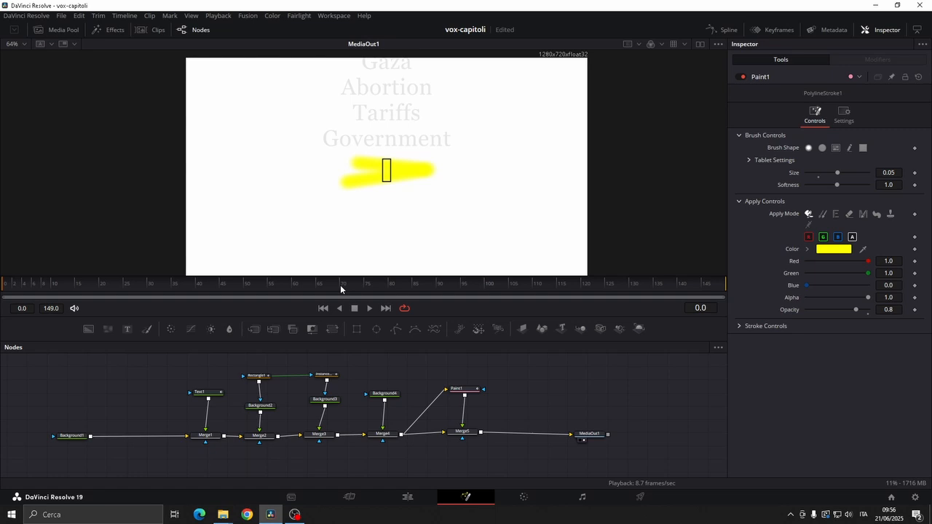
Show the Spline curves for Text1, Rectangle1 and Instance_Rectangle1.
{"action": "left_click", "coordinate": [727, 29]}
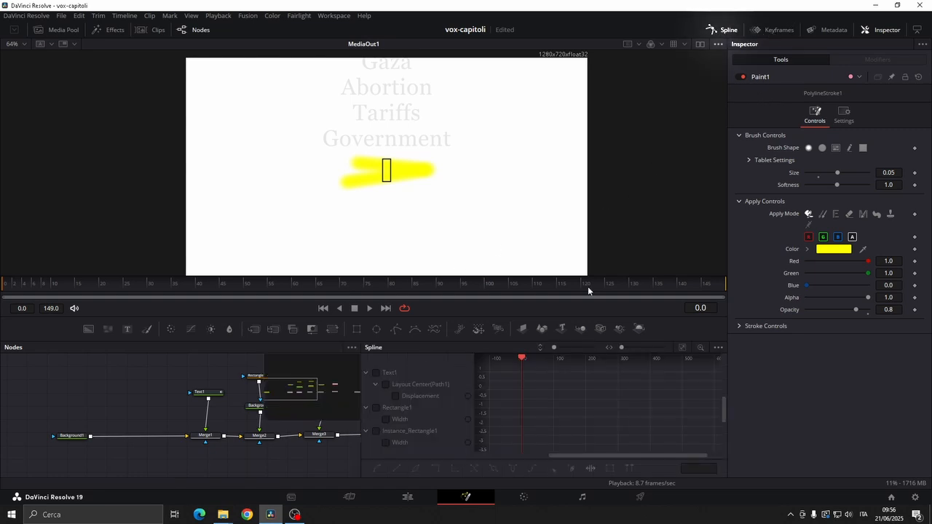
{"action": "left_click", "coordinate": [51, 402]}
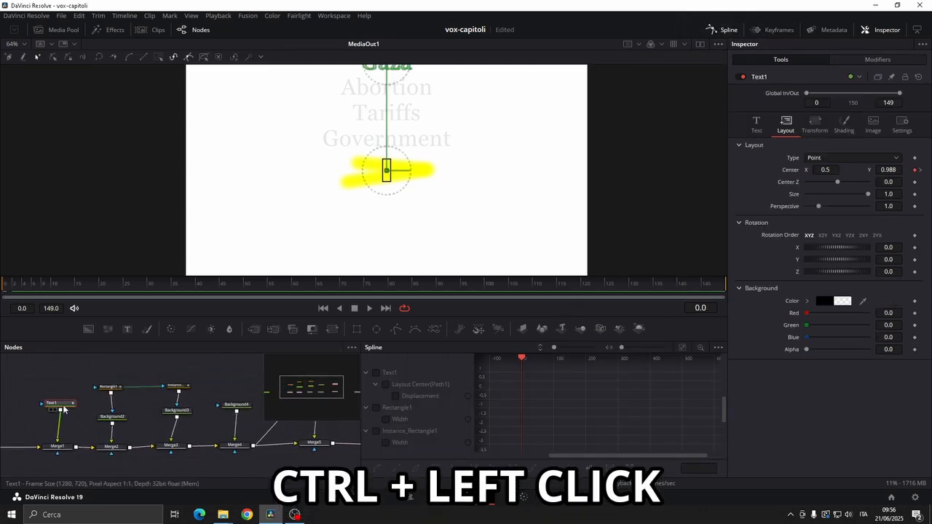
{"action": "left_click", "coordinate": [109, 387]}
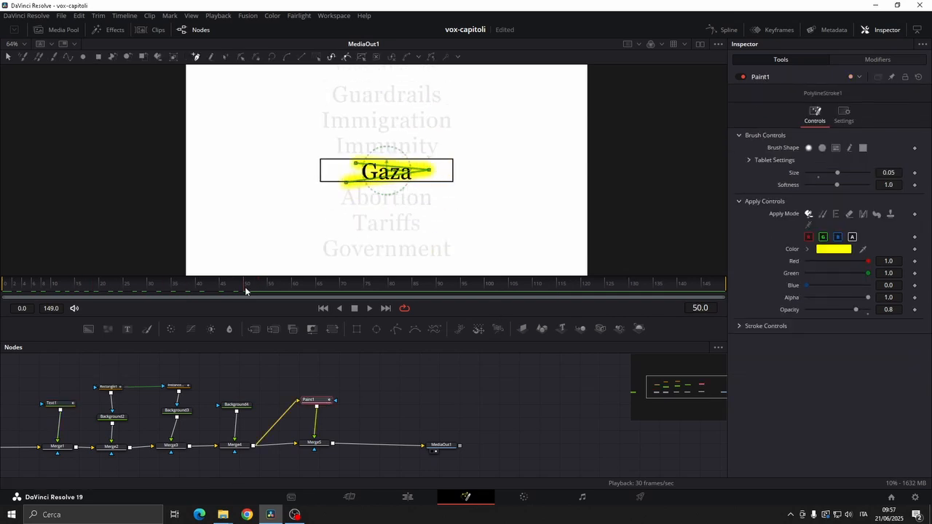
Keyframe Paint1's Write On End value from 0 to 1 in Stroke Controls.
{"action": "left_click", "coordinate": [766, 326]}
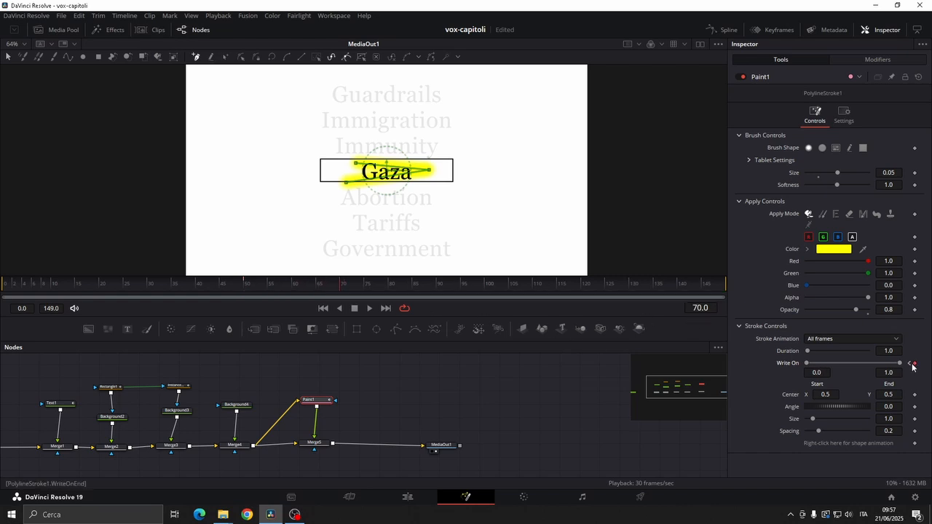
{"action": "left_click_drag", "start_coordinate": [899, 363], "coordinate": [886, 363]}
{"action": "type", "text": "film"}
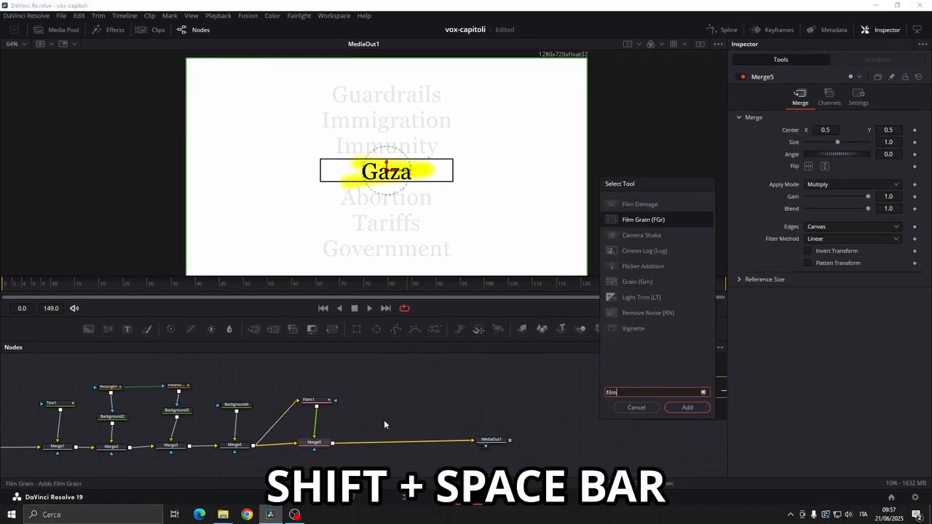
Add a Film Grain node and lower its Strength in the Inspector.
{"action": "left_click", "coordinate": [687, 408]}
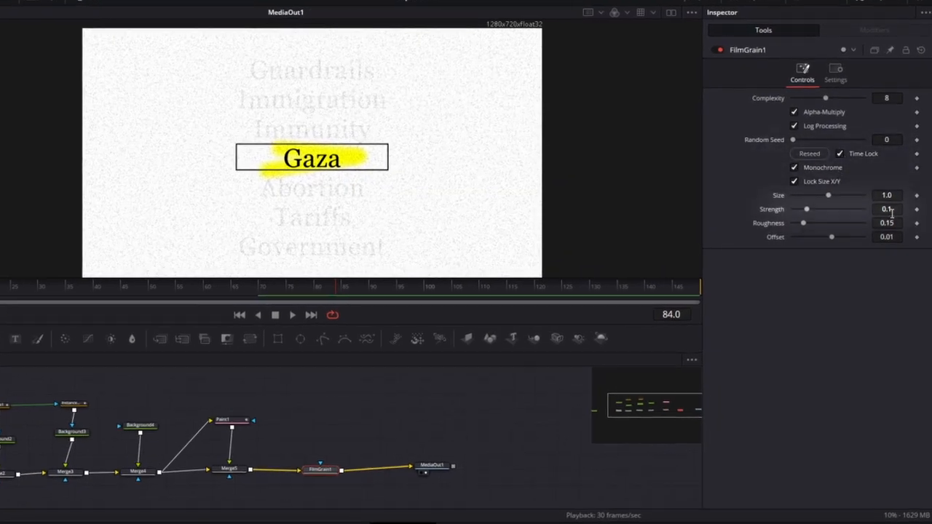
{"action": "left_click", "coordinate": [888, 209]}
{"action": "type", "text": "stop"}
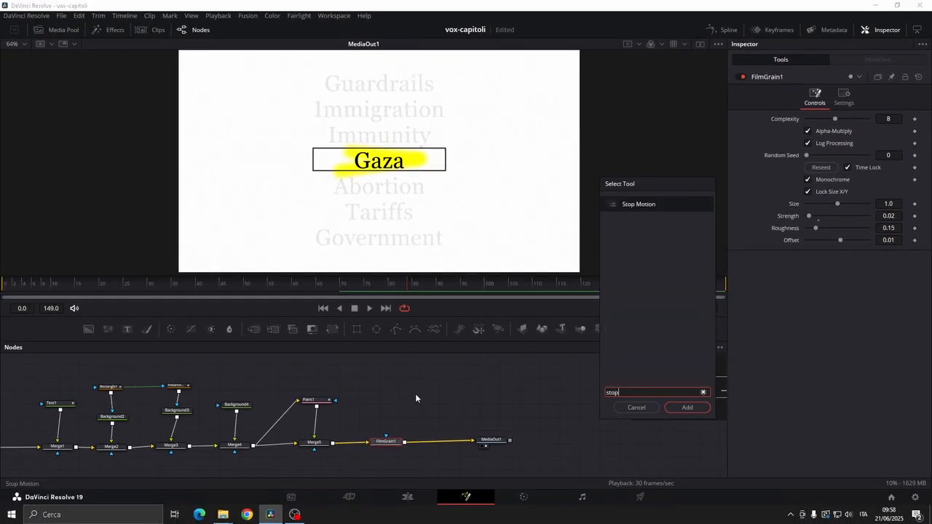
Add a Stop Motion node after the film grain and set its Frame Repeat.
{"action": "left_click", "coordinate": [686, 407]}
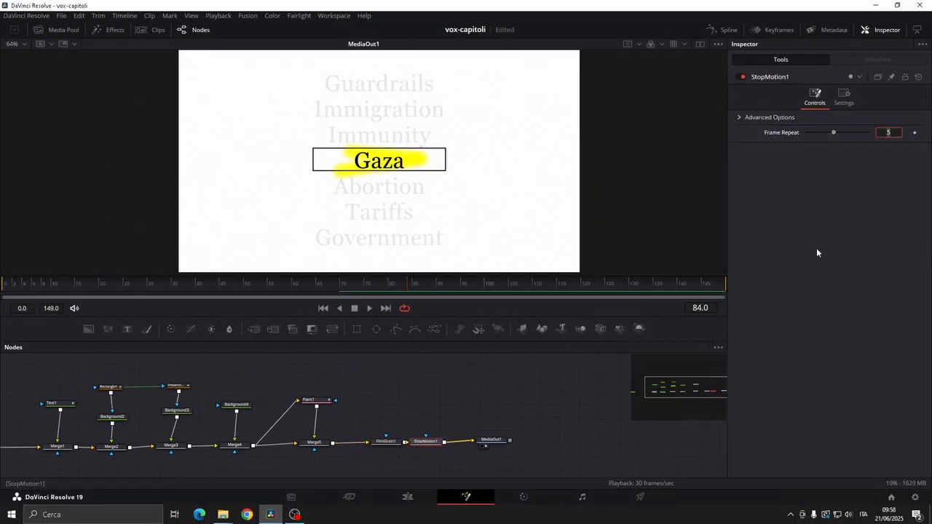